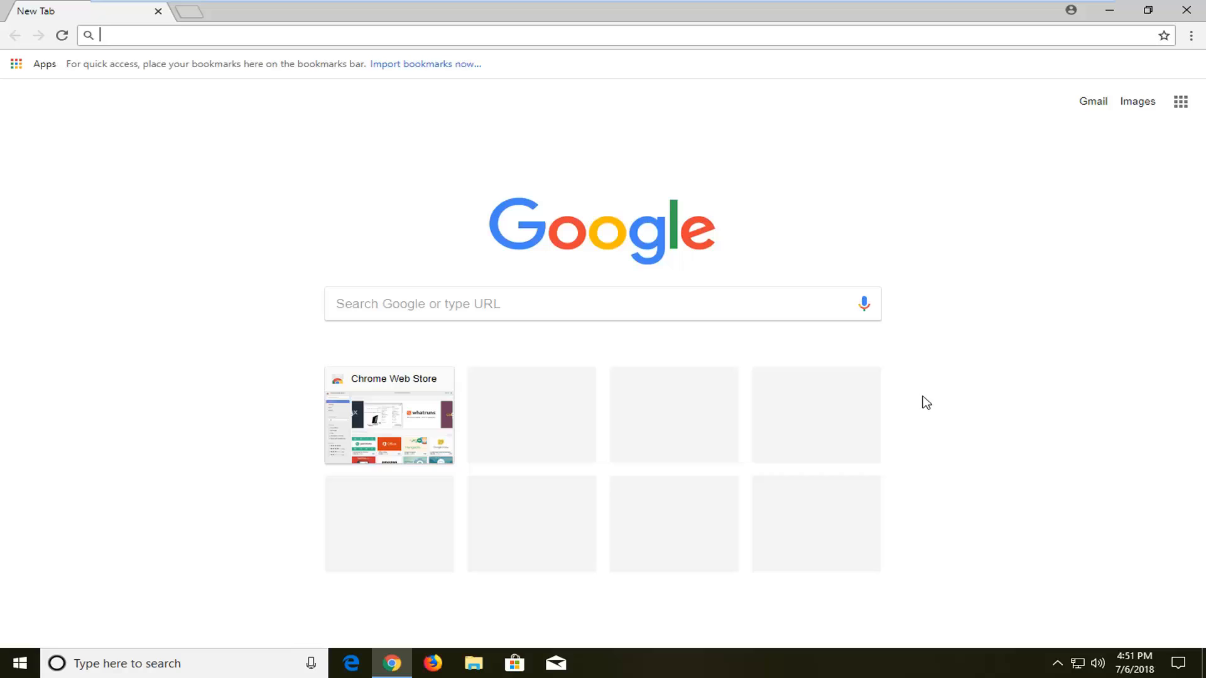
mouse_move(1062, 427)
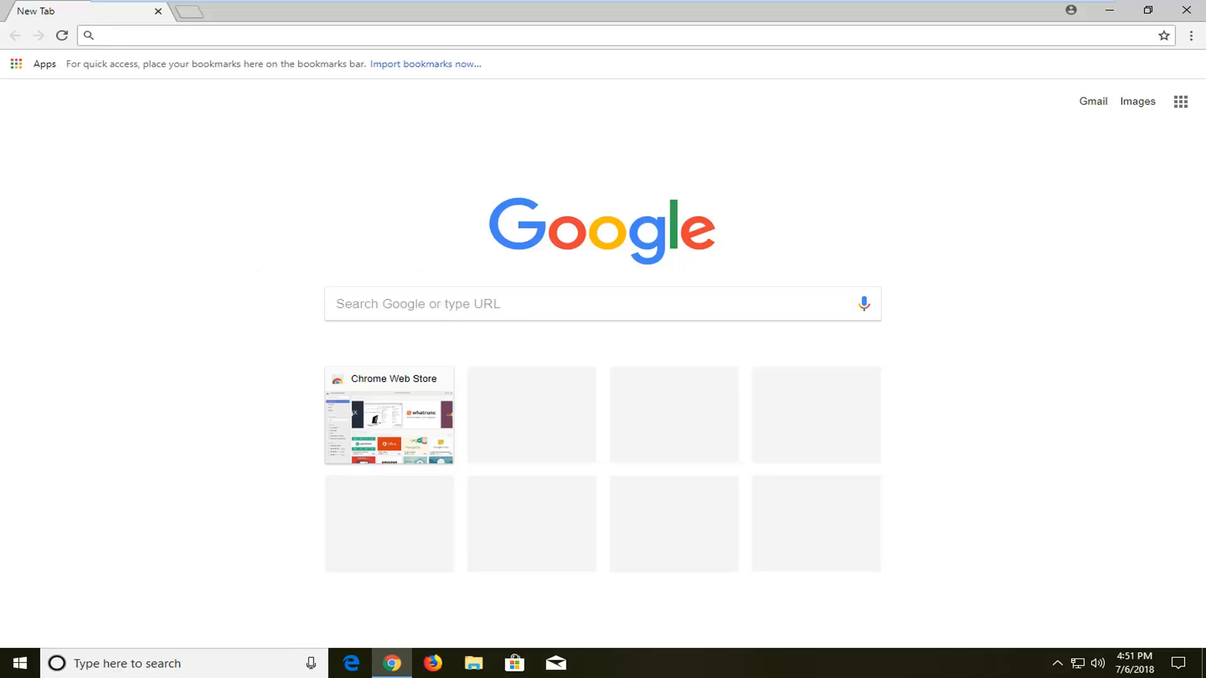
Launch Task Manager from the taskbar context menu to reach the running Chrome processes
click(308, 36)
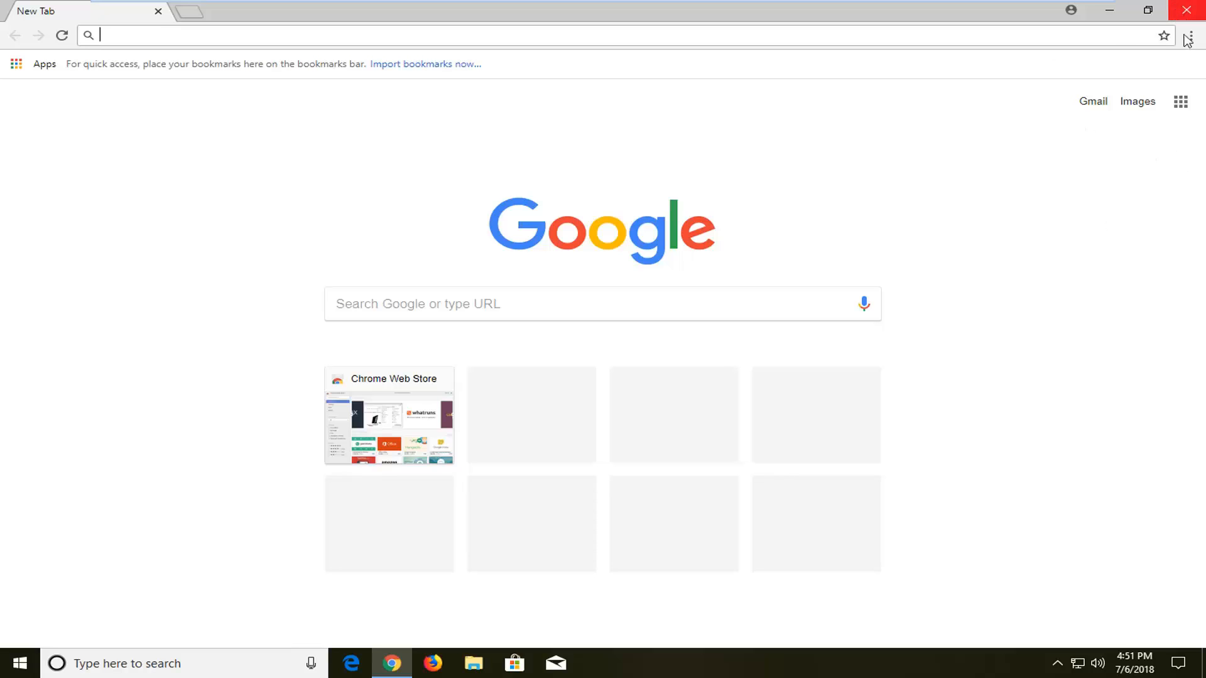
mouse_move(658, 667)
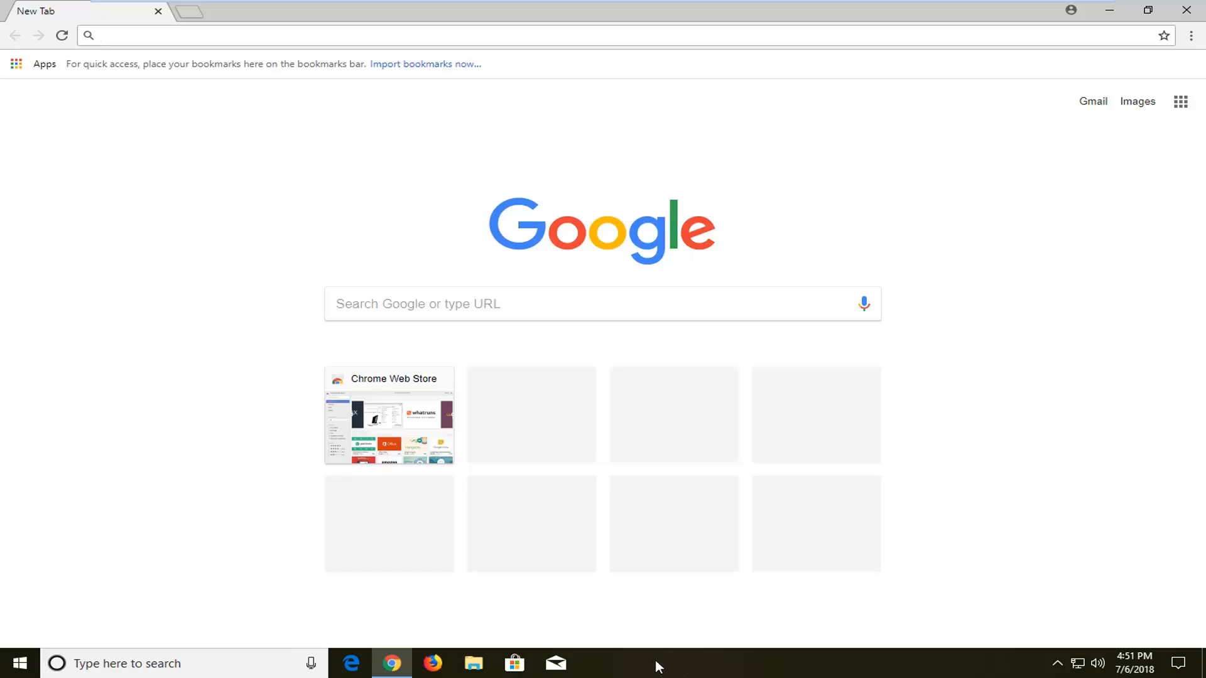
right_click(657, 663)
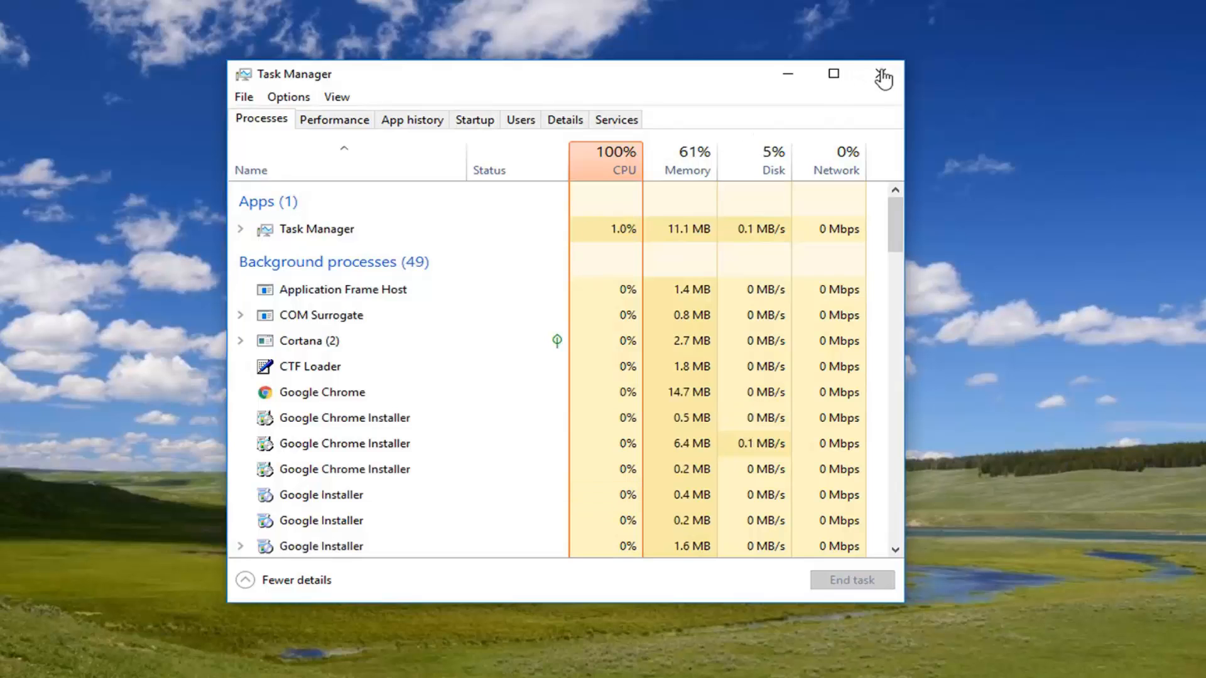
Close the Task Manager window, leaving an empty Windows 10 desktop
click(883, 74)
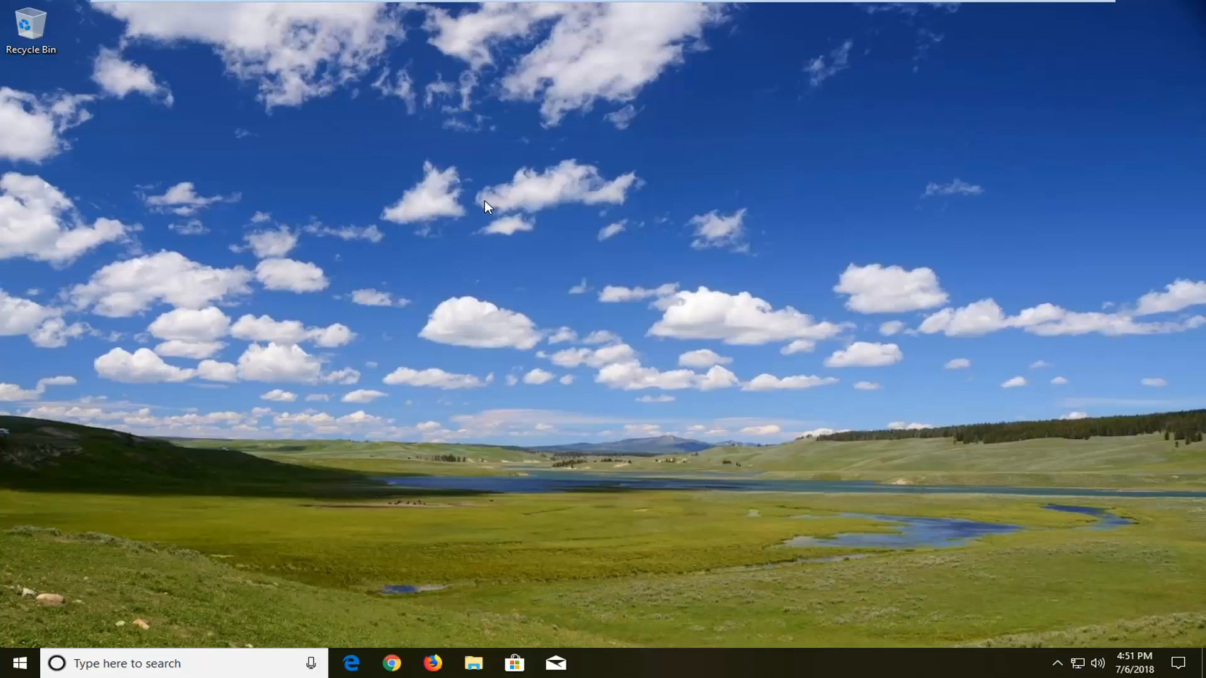
mouse_move(565, 220)
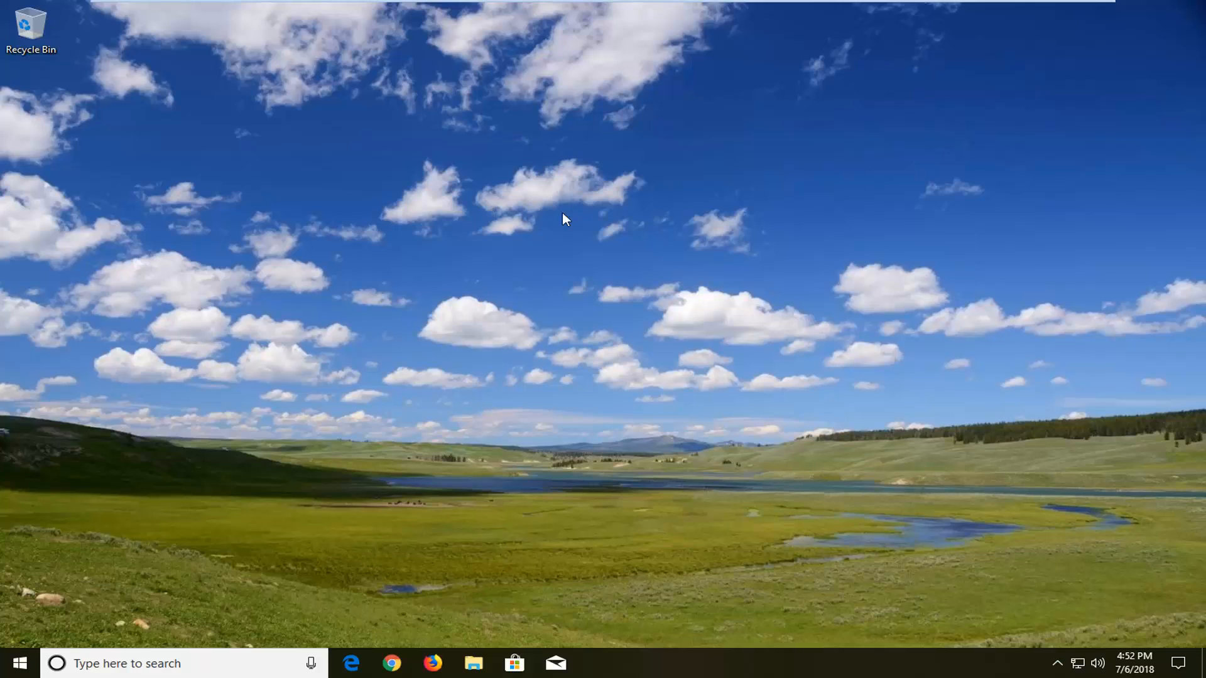